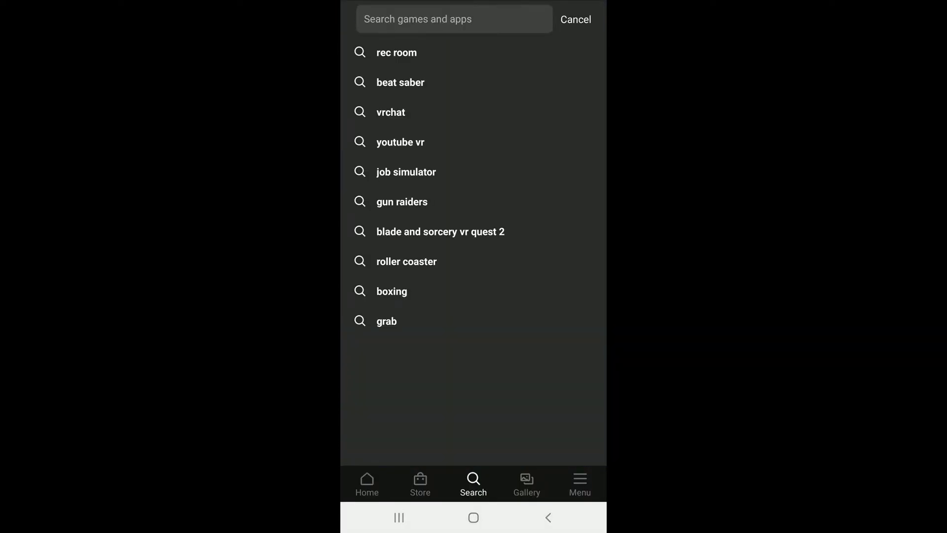
Search the store for "immergallery" to surface the immerGallery App Lab result
click(452, 18)
text(immerga)
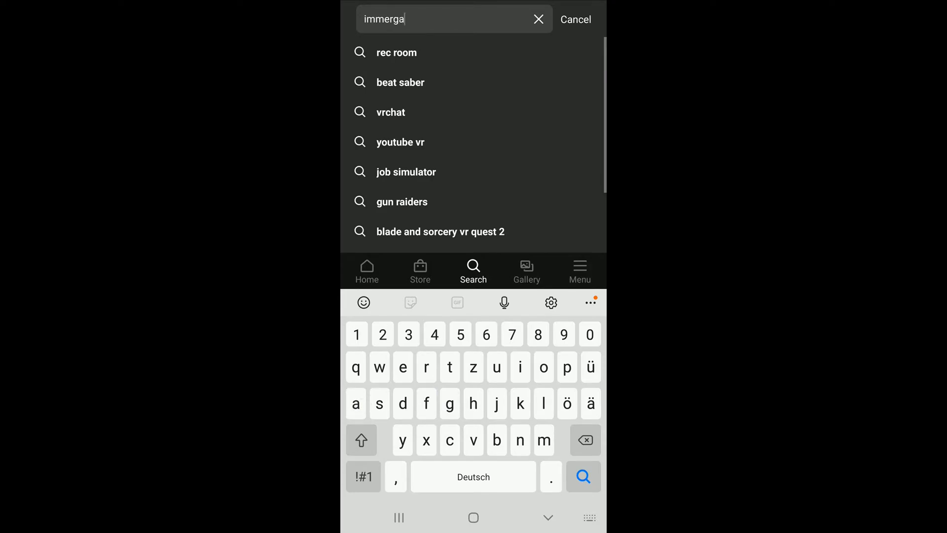
text(llery)
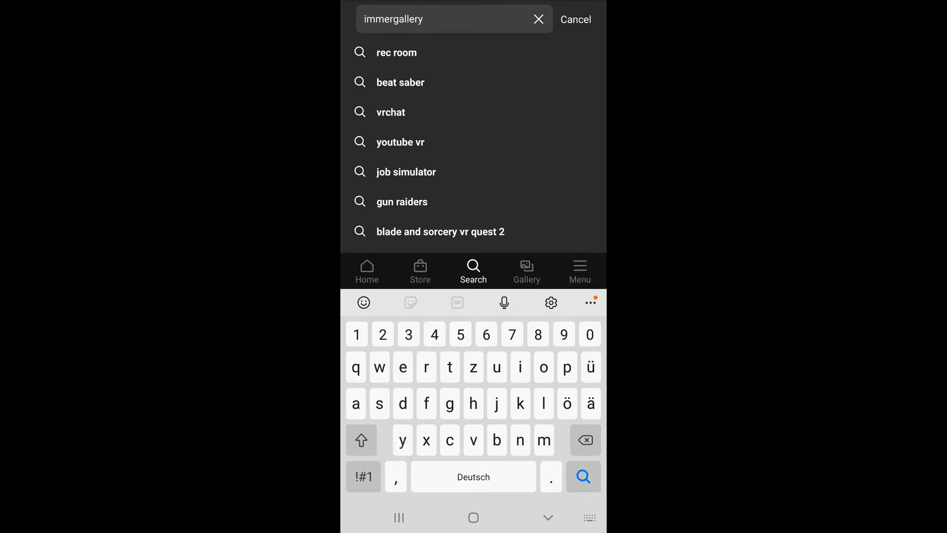
click(582, 476)
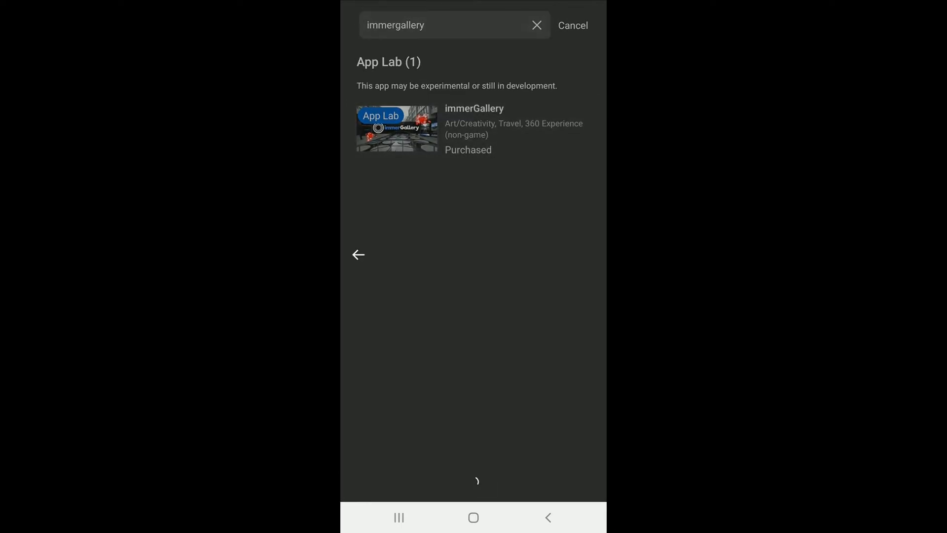
click(397, 129)
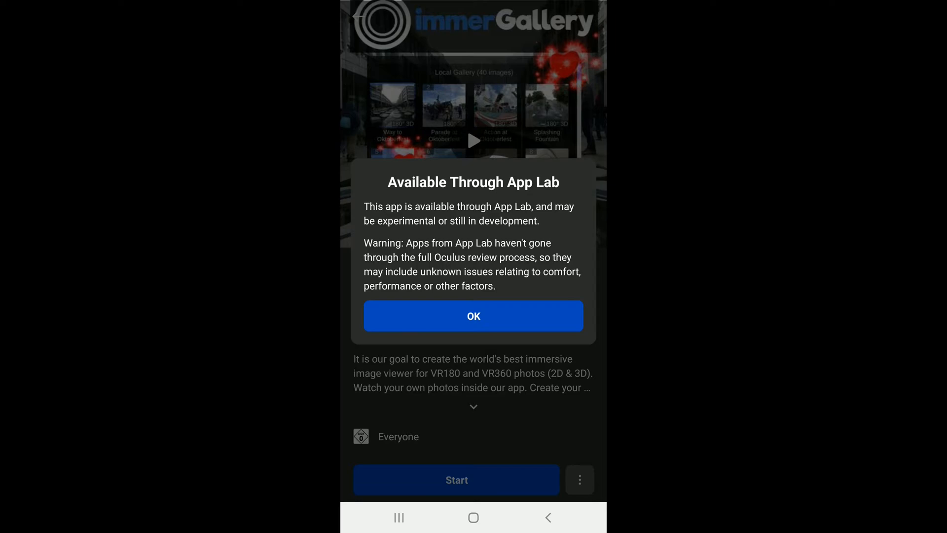
click(473, 316)
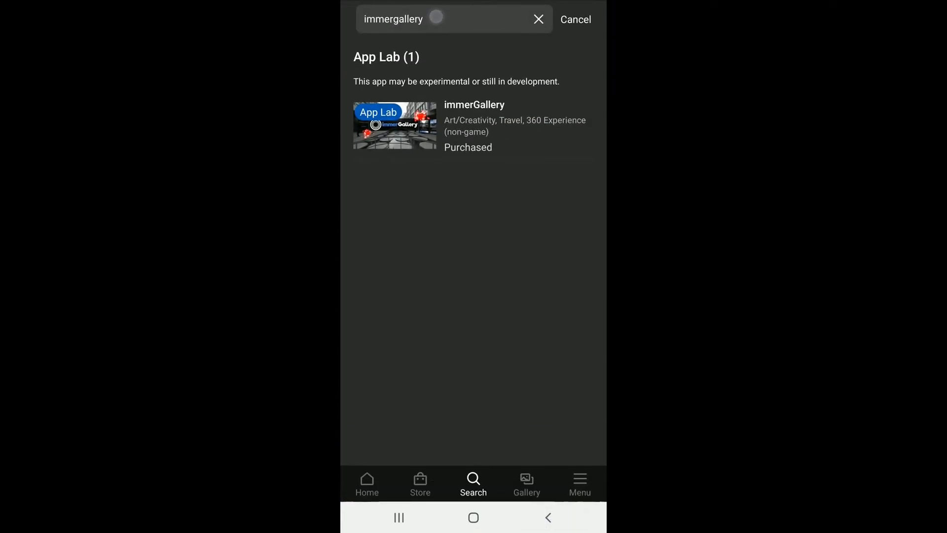
Extend the search to "immergallery demo" and open the immerGallery Demo page past its App Lab warning
text(demo)
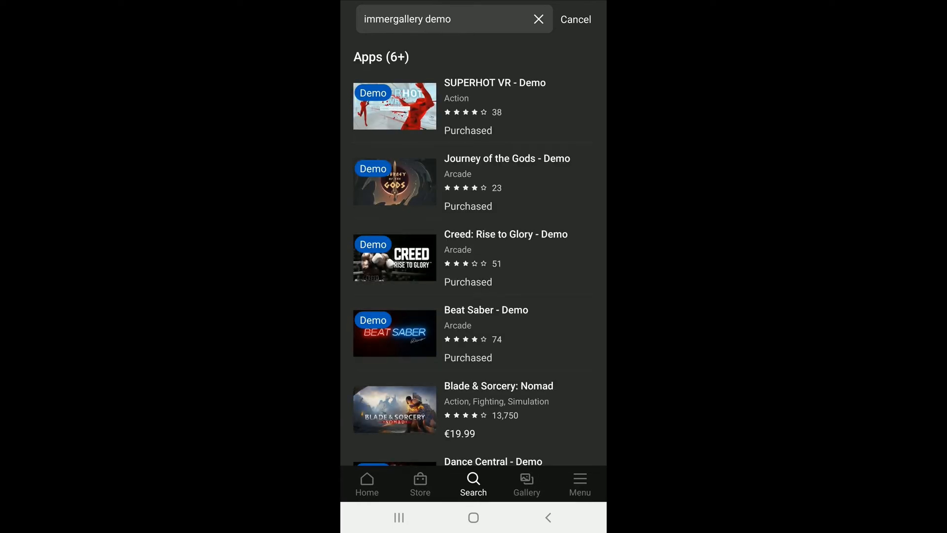
scroll(down, 3)
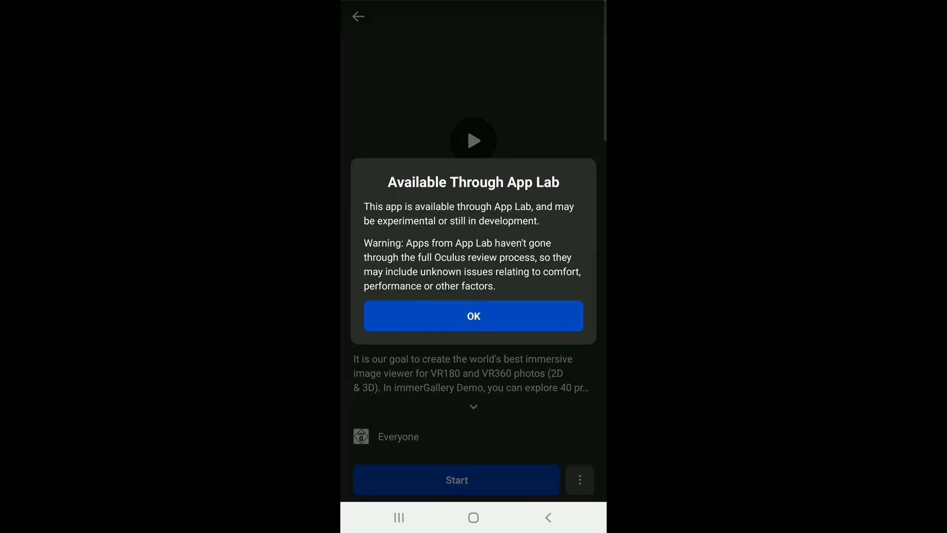
click(474, 316)
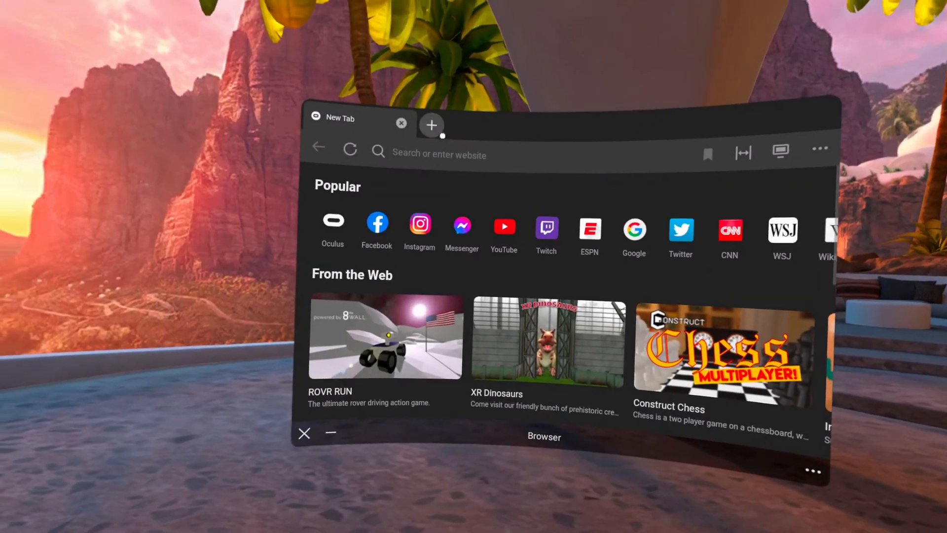
text(immervr.)
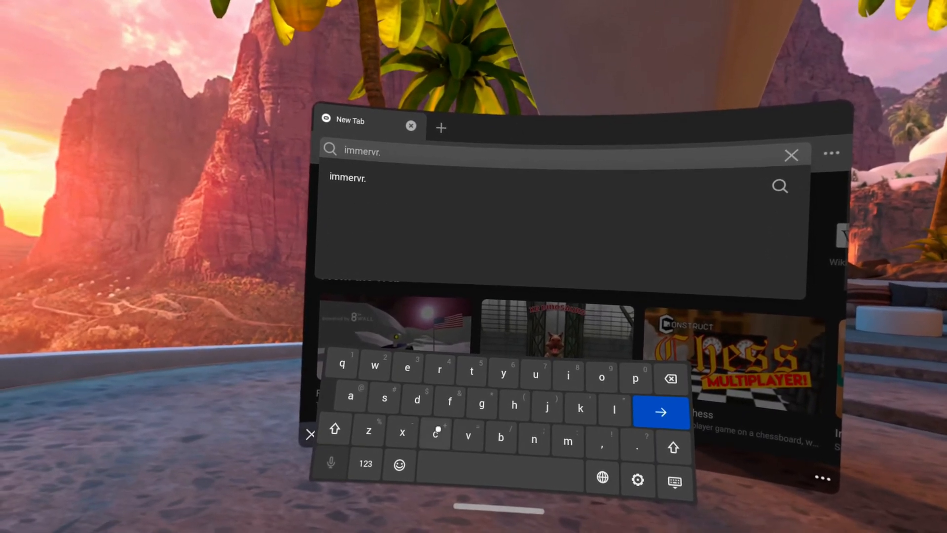
text(com)
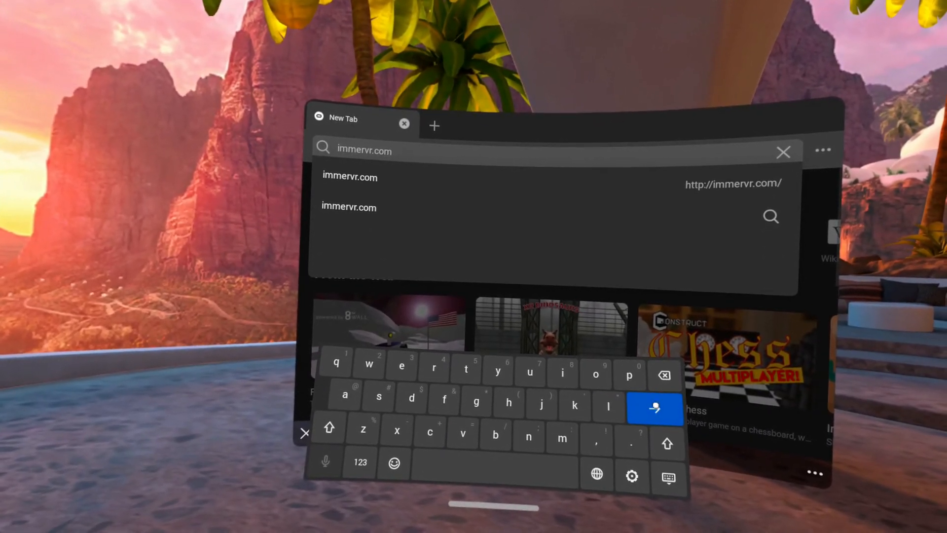
click(654, 408)
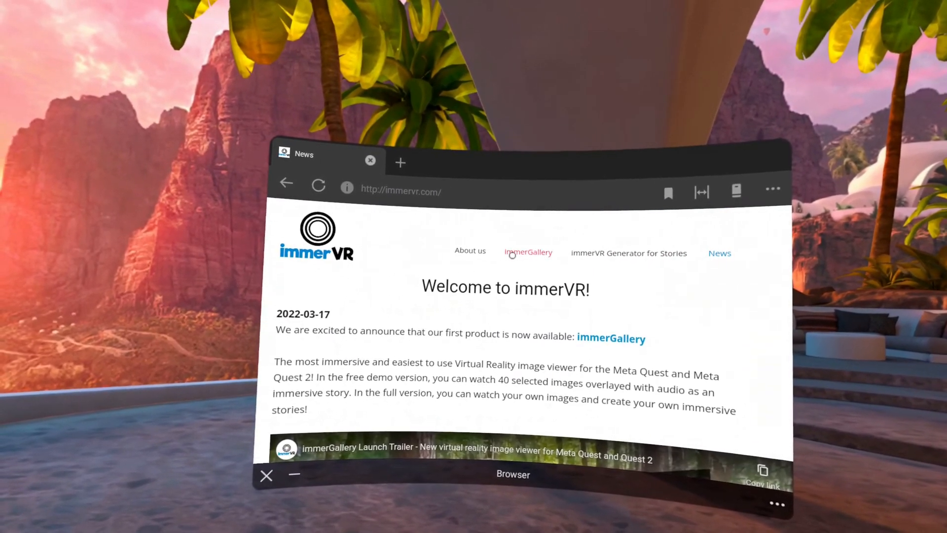
Navigate to the site's immerGallery page and follow its Meta Quest Store link
click(528, 252)
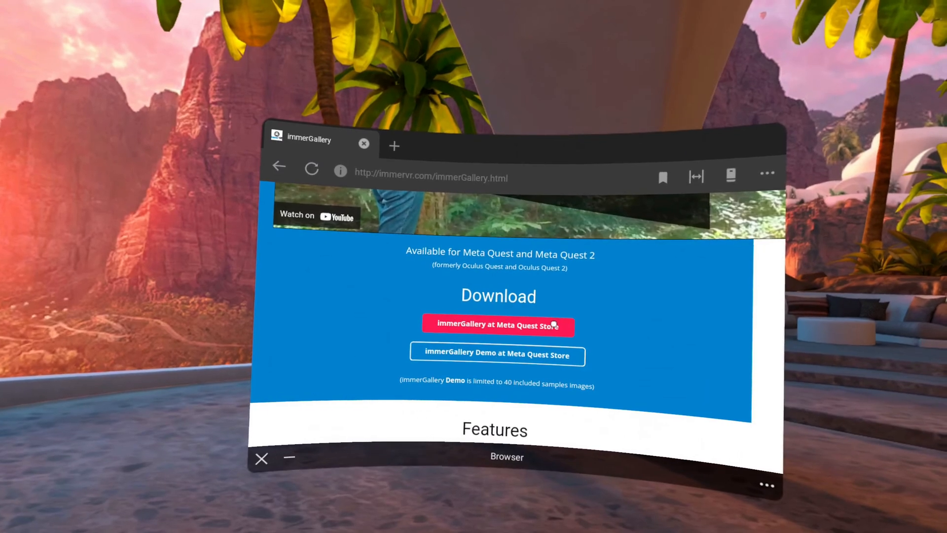
click(497, 325)
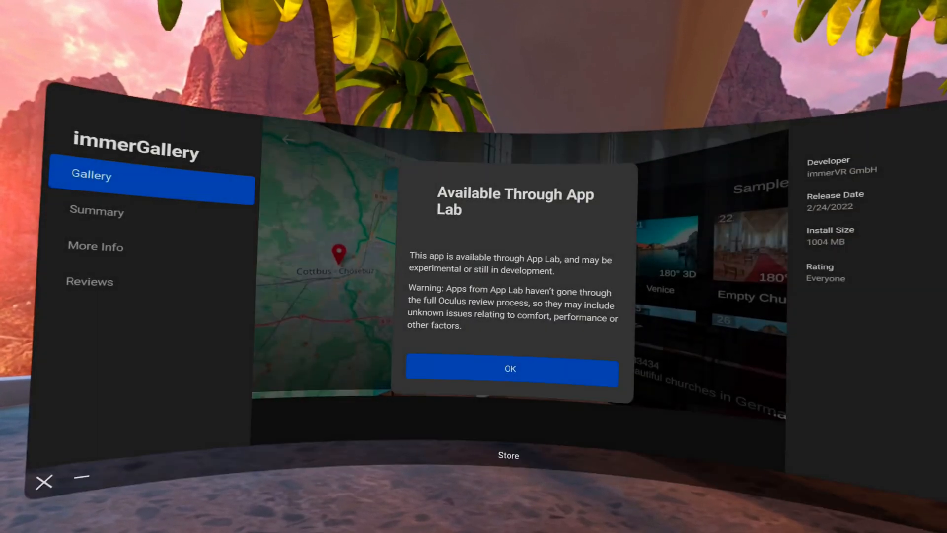